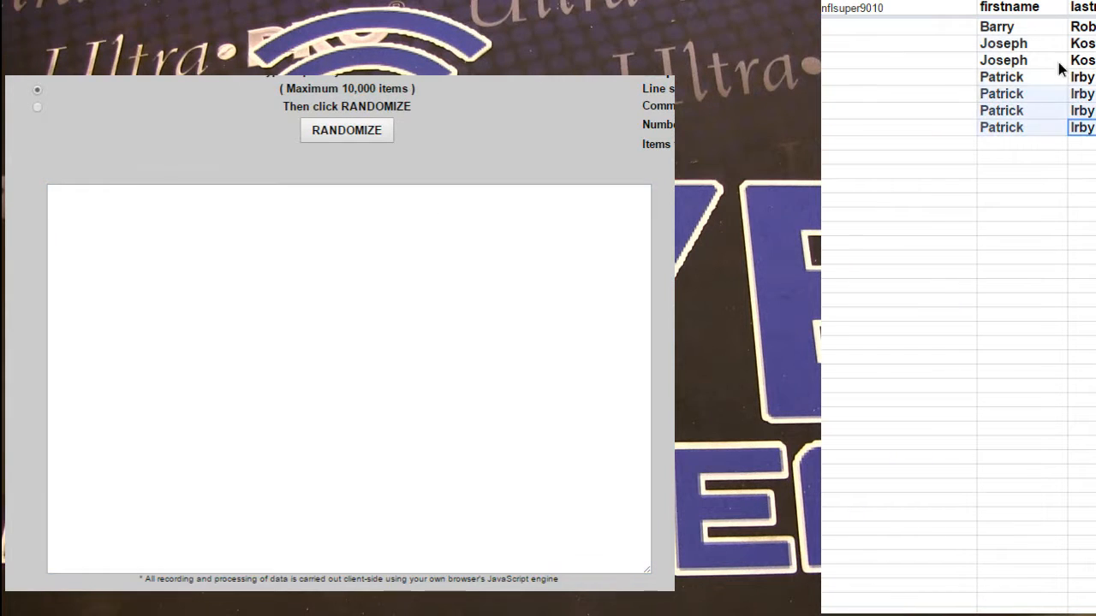
left_click(345, 131)
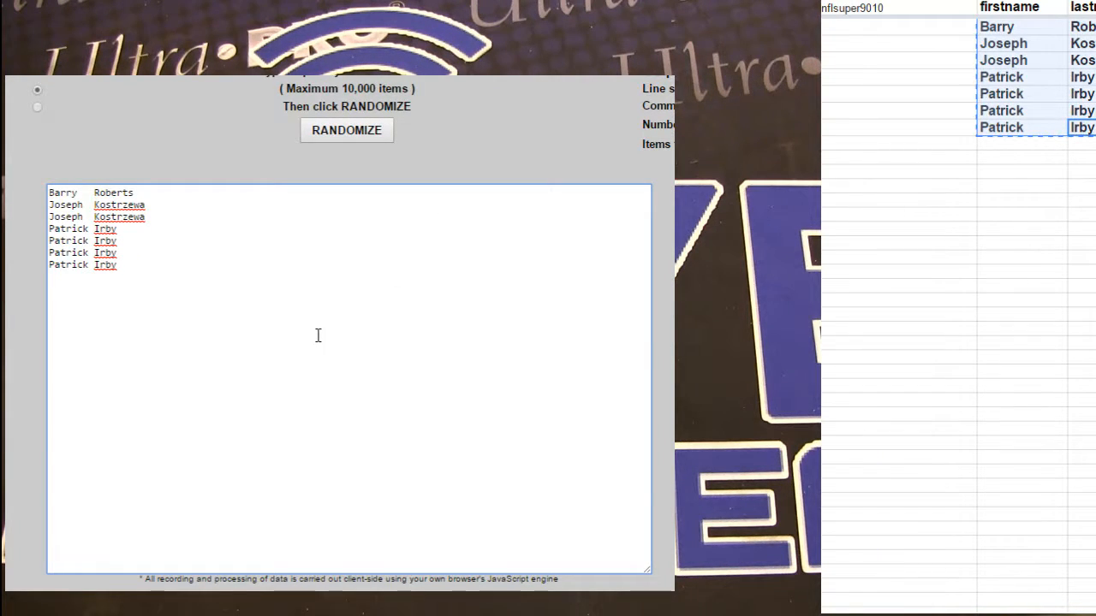
left_click(346, 130)
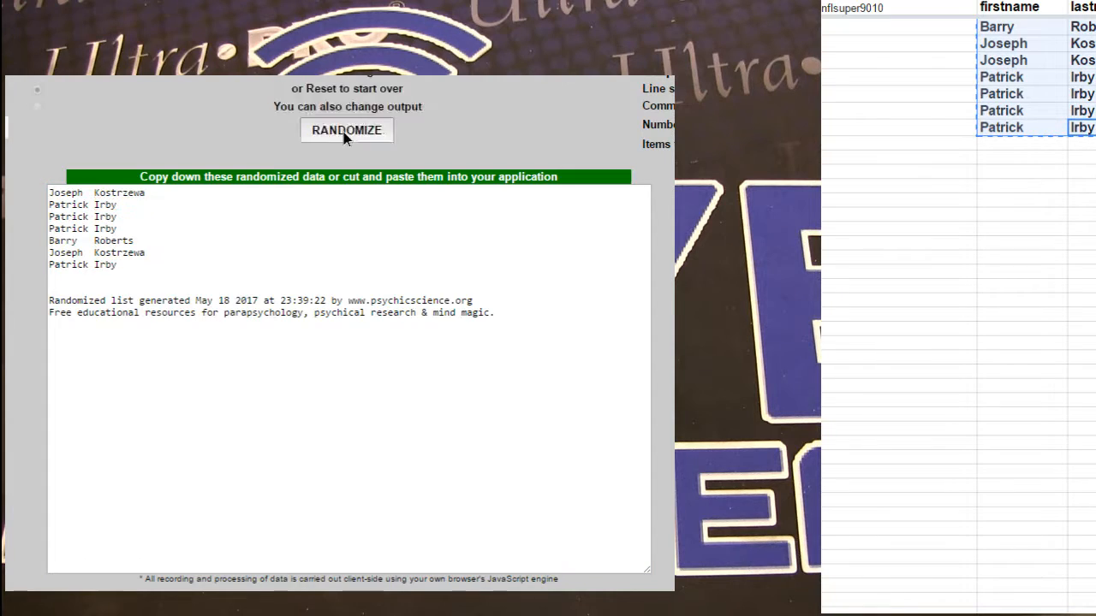
left_click(346, 130)
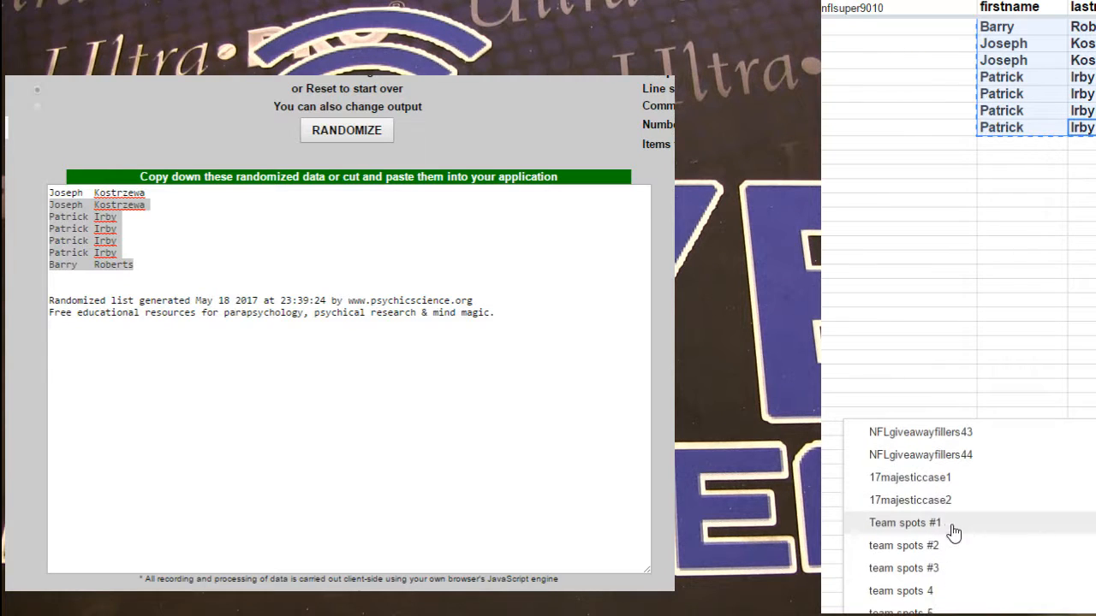
left_click(905, 523)
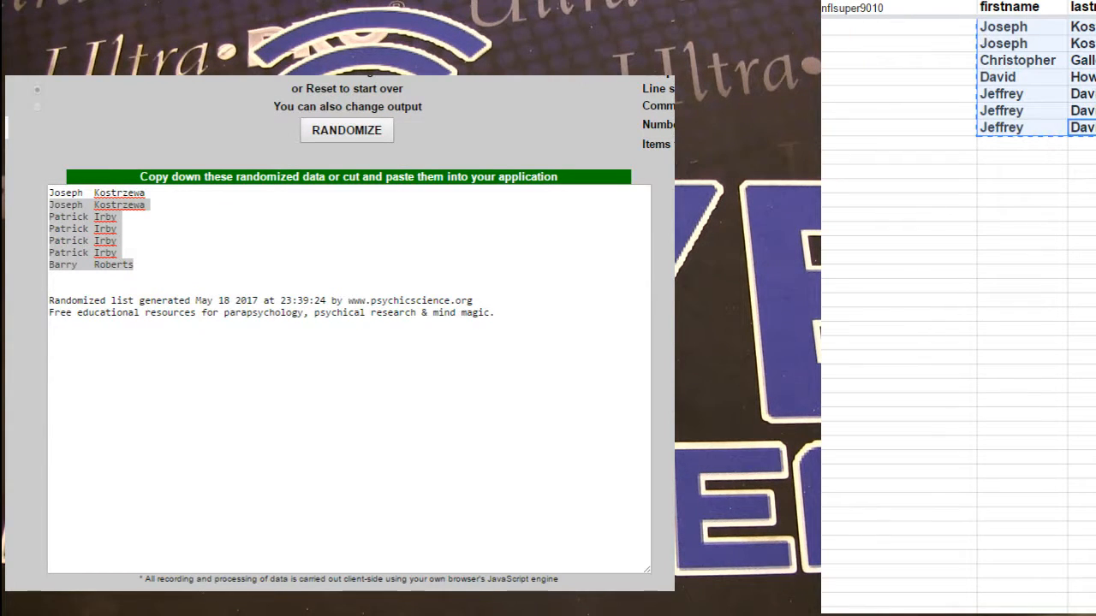
left_click(346, 130)
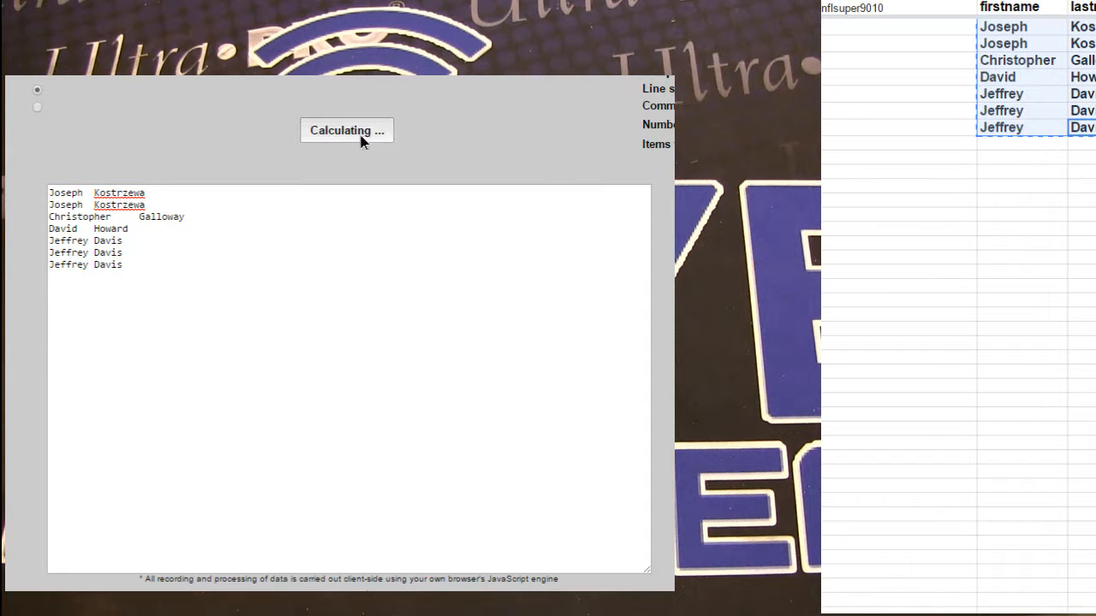
left_click(347, 130)
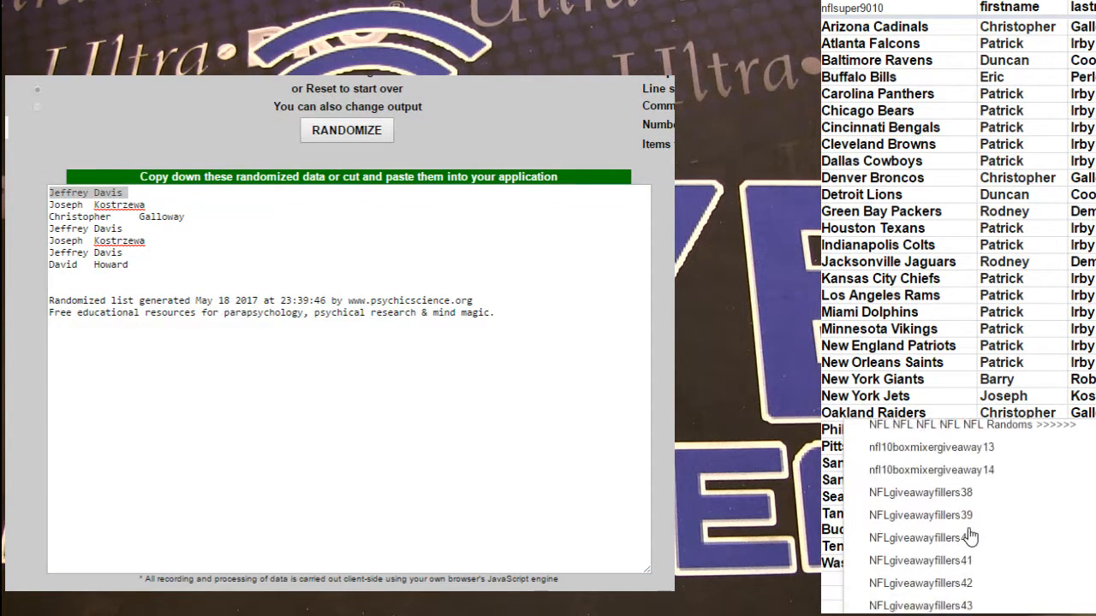
scroll("down", 3)
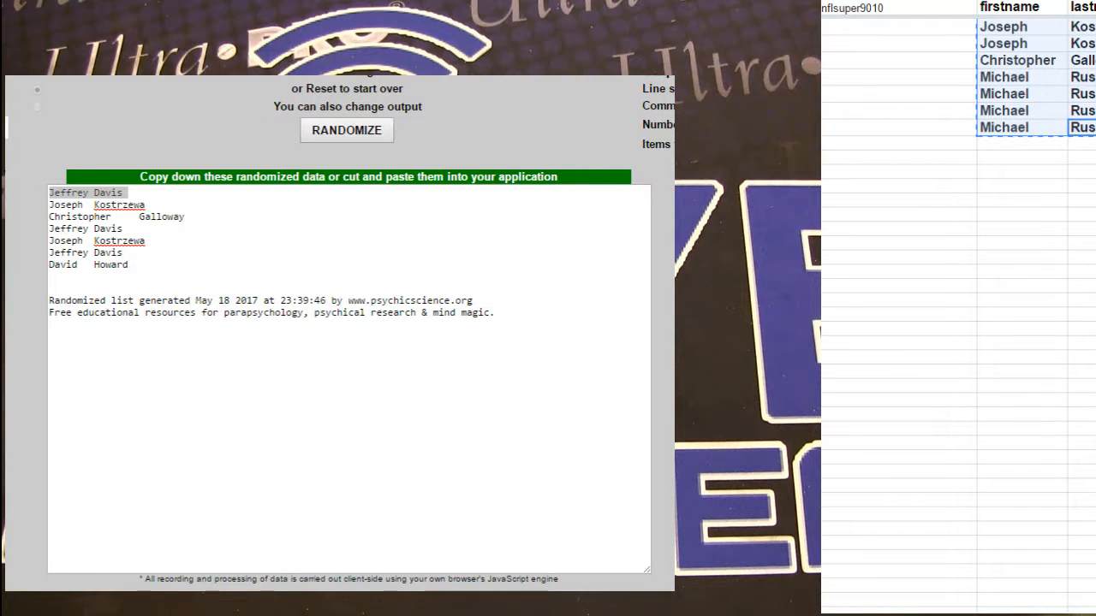
left_click(346, 130)
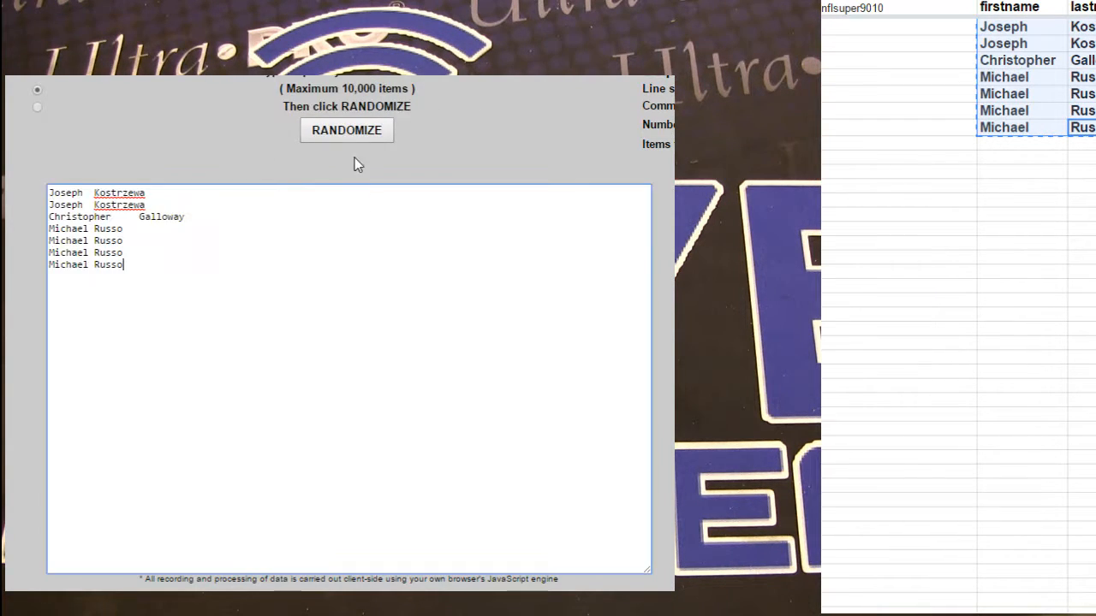
left_click(347, 130)
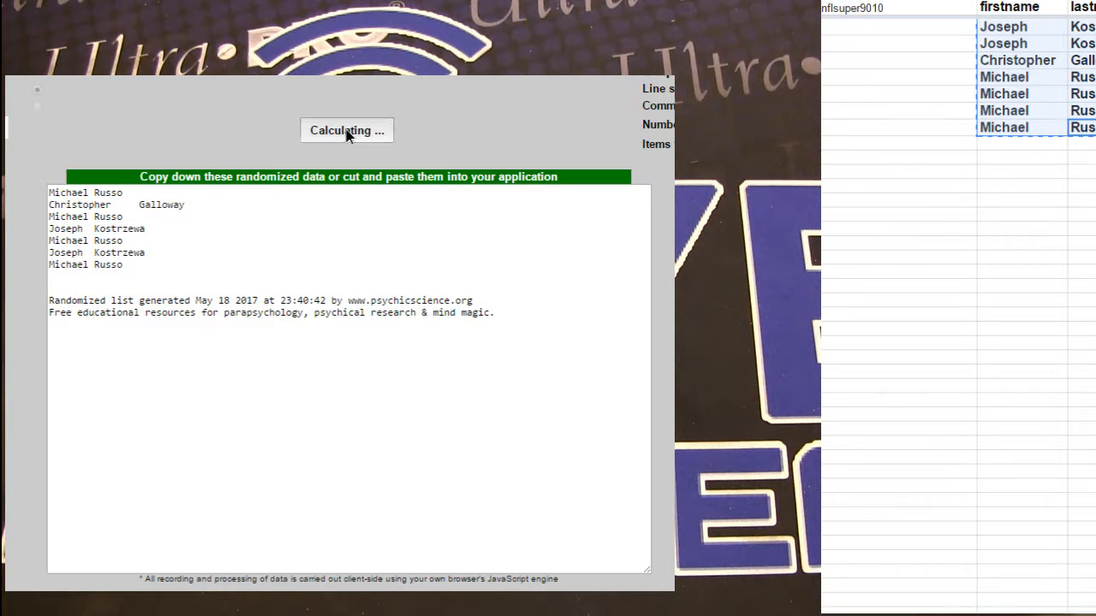
left_click(346, 130)
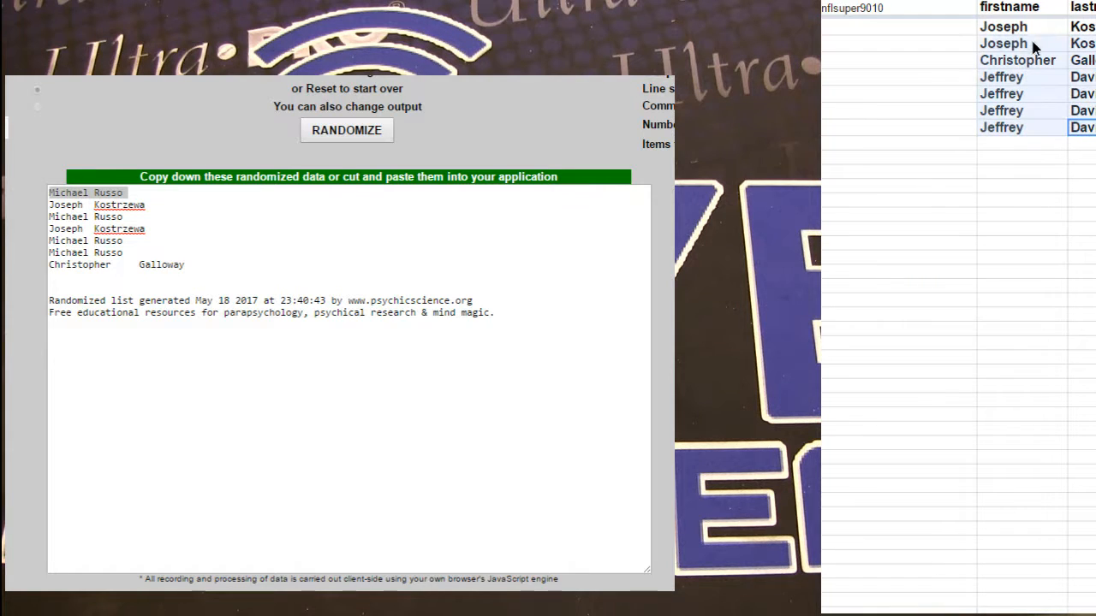
left_click(347, 129)
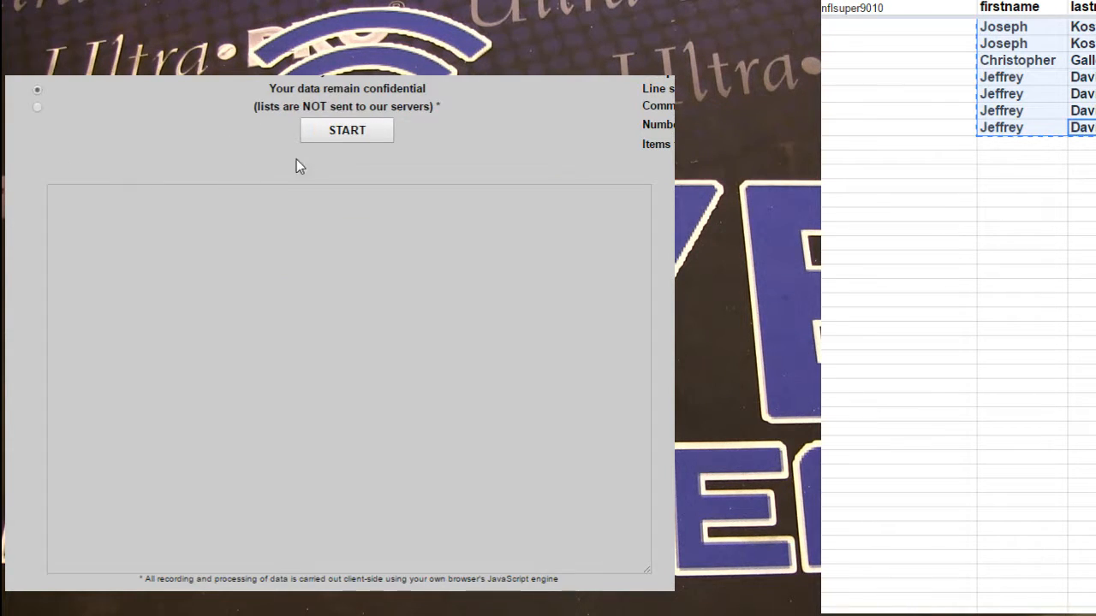
left_click(347, 130)
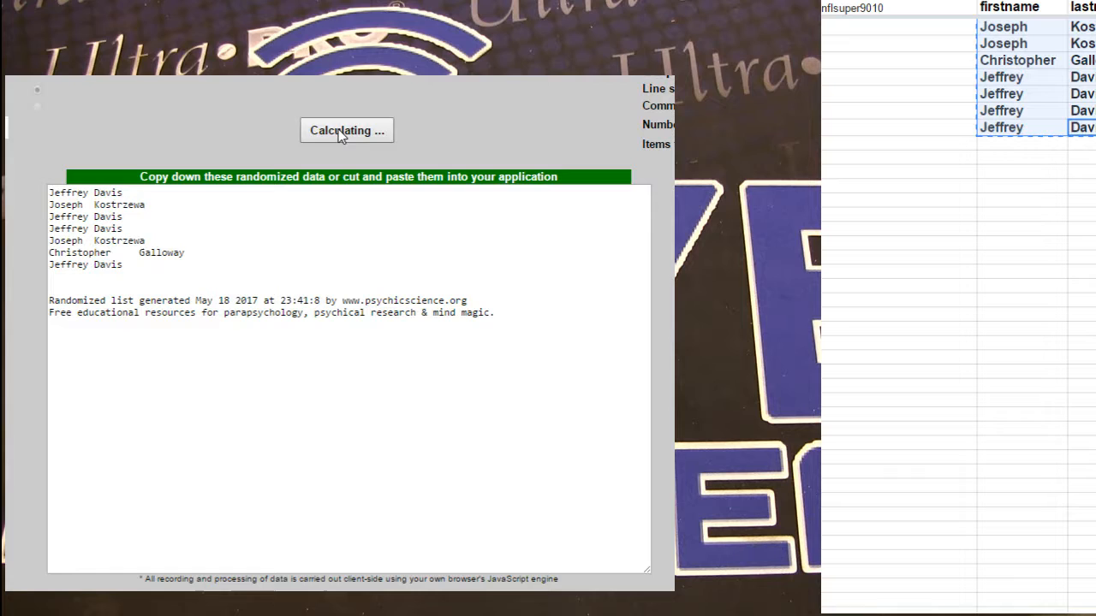
left_click(346, 130)
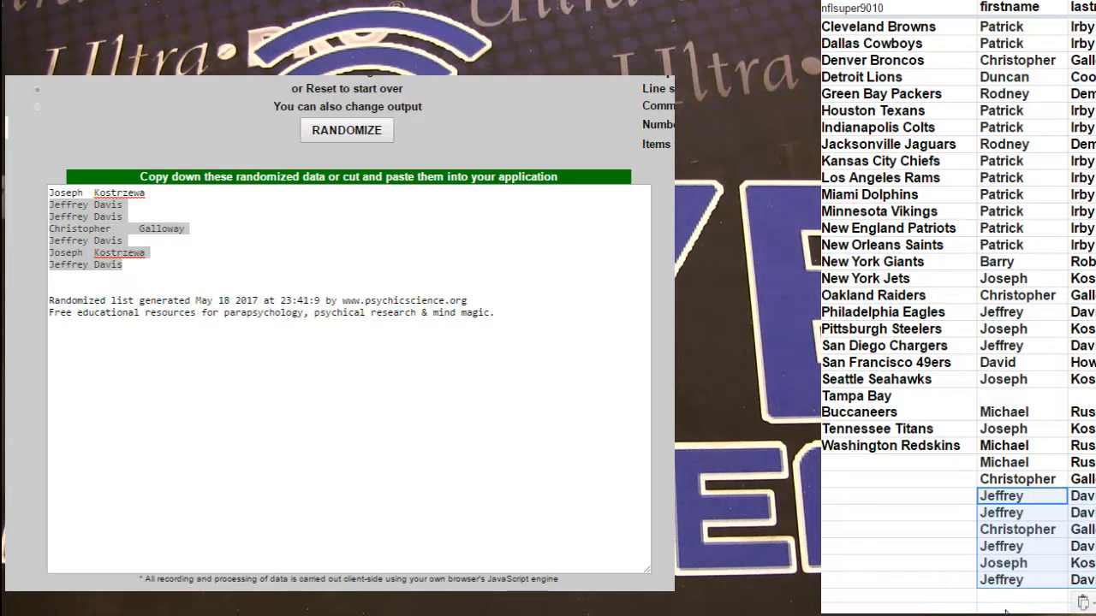
left_click(98, 192)
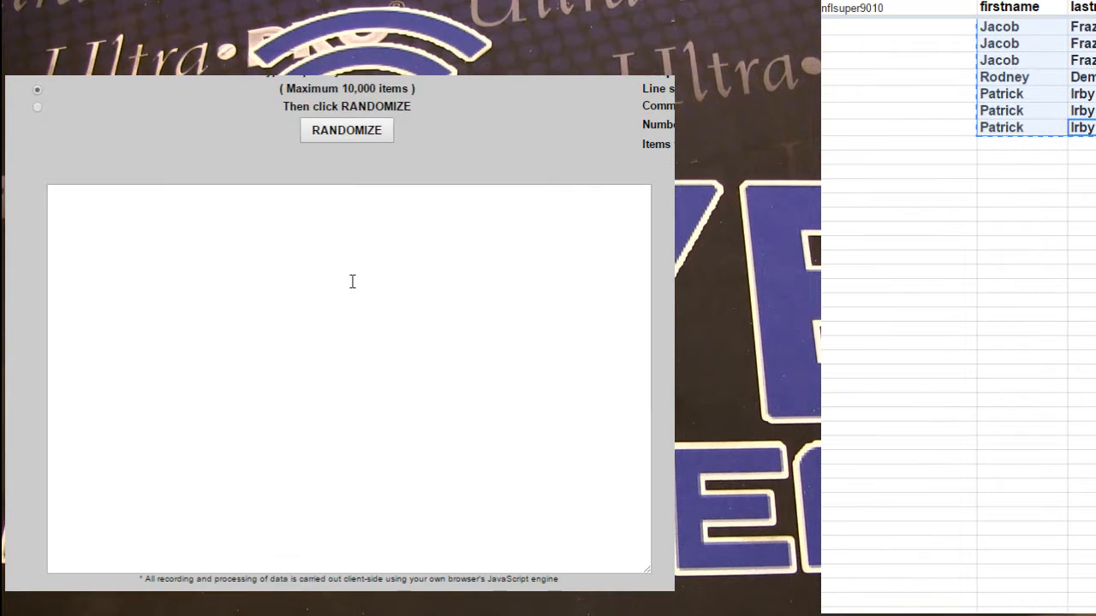
left_click(347, 129)
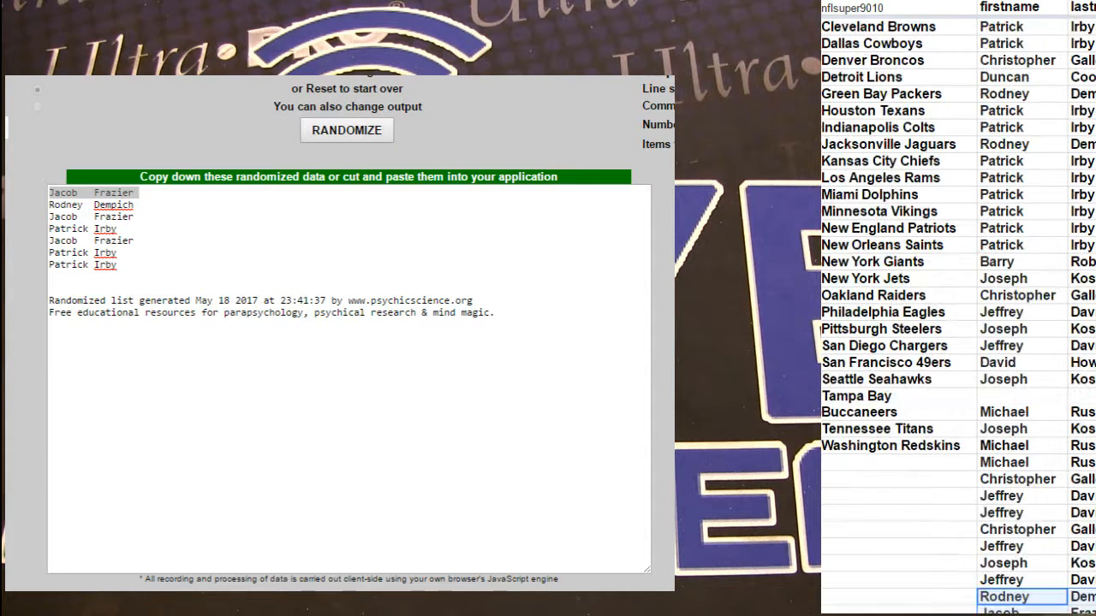
scroll("down", 3)
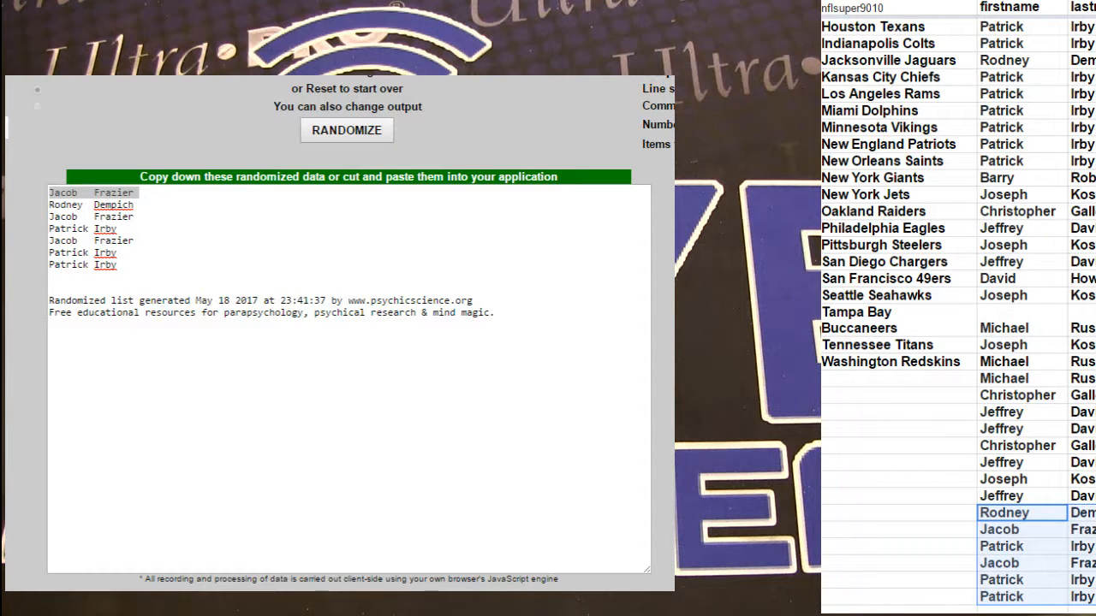